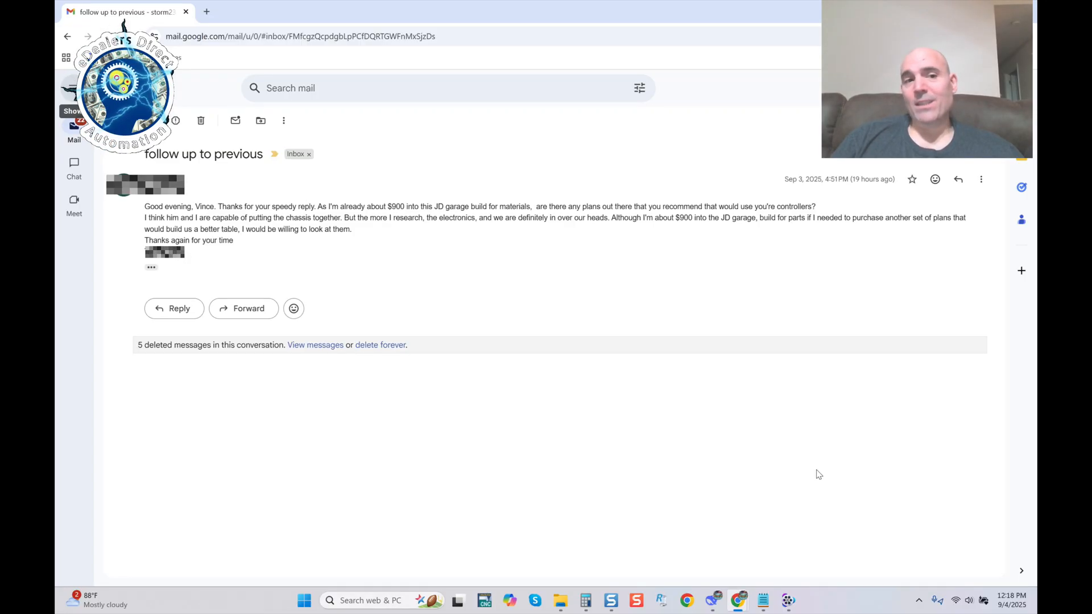
pyautogui.moveTo(164, 220)
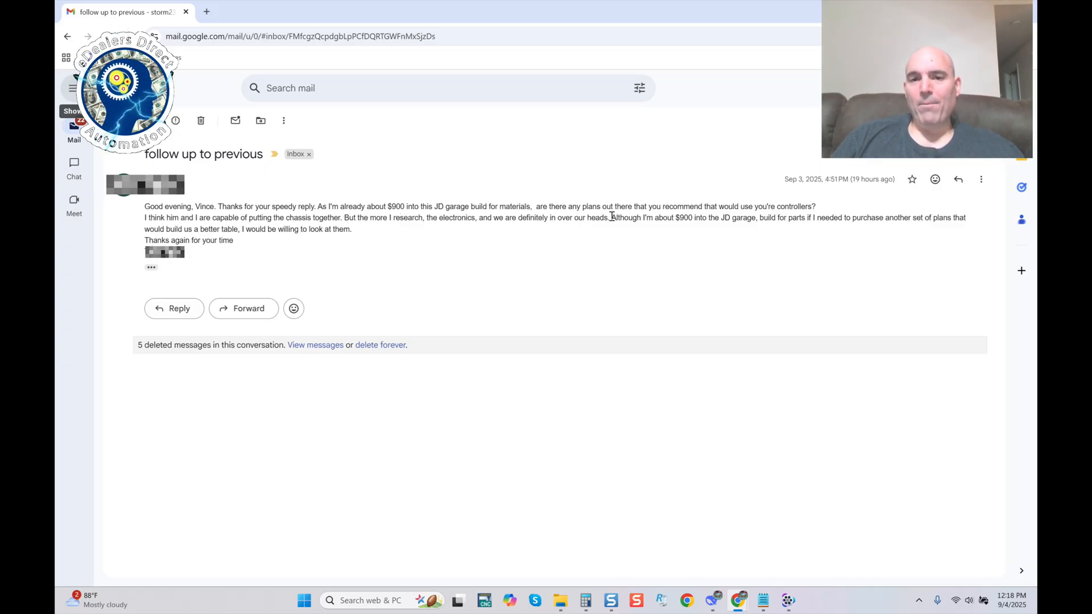
pyautogui.moveTo(765, 219)
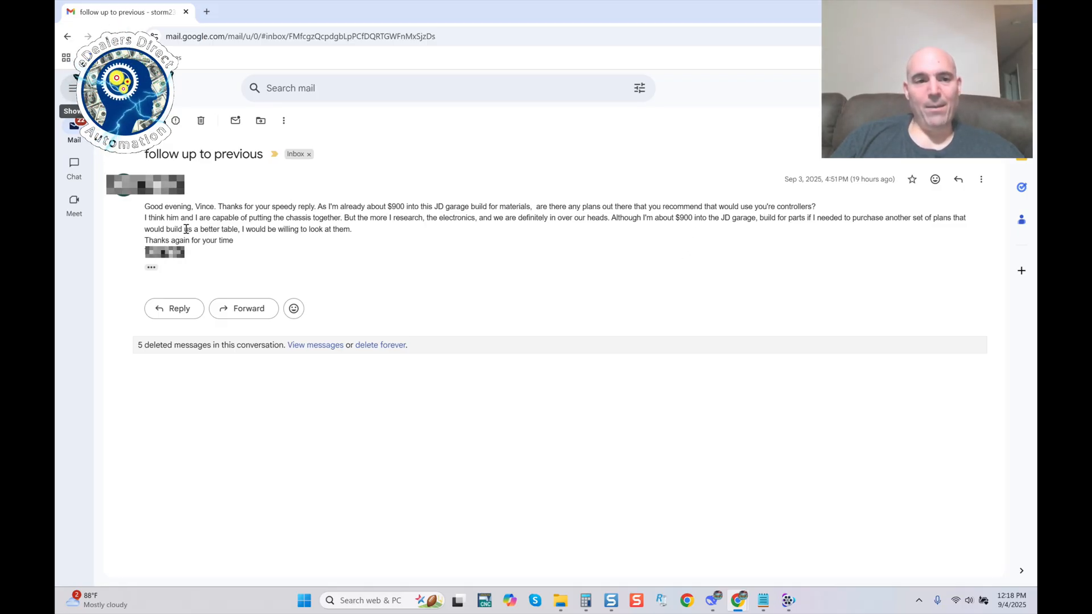
pyautogui.moveTo(398, 240)
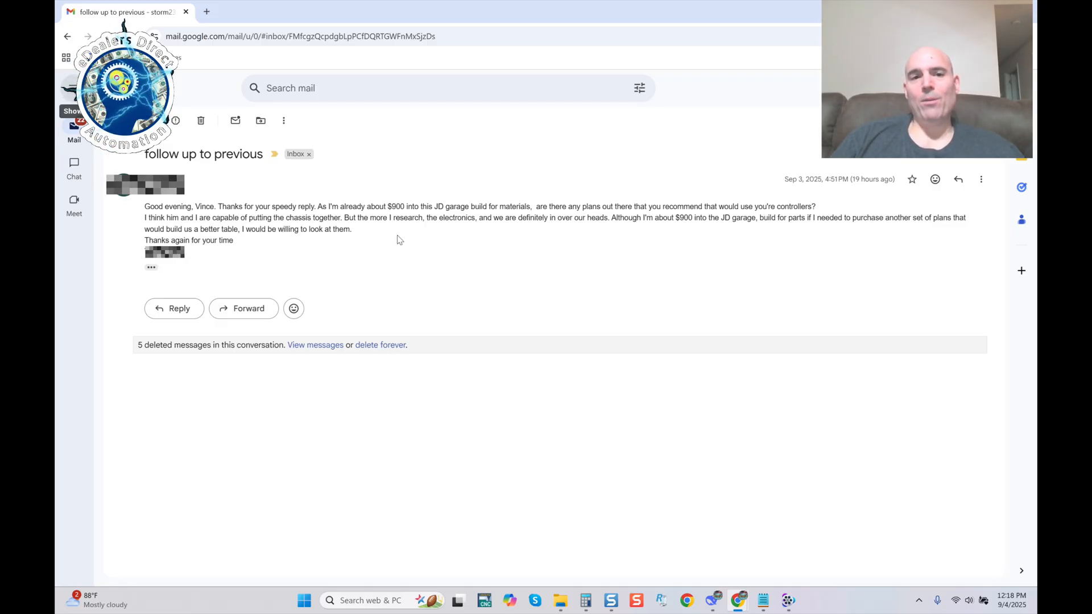
pyautogui.moveTo(521, 234)
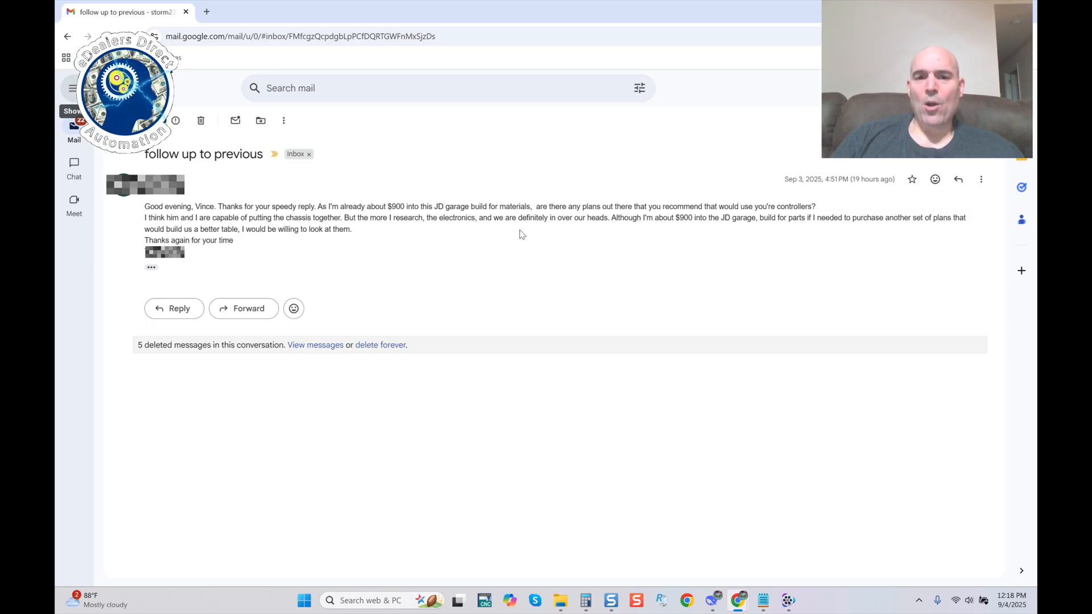
pyautogui.moveTo(624, 234)
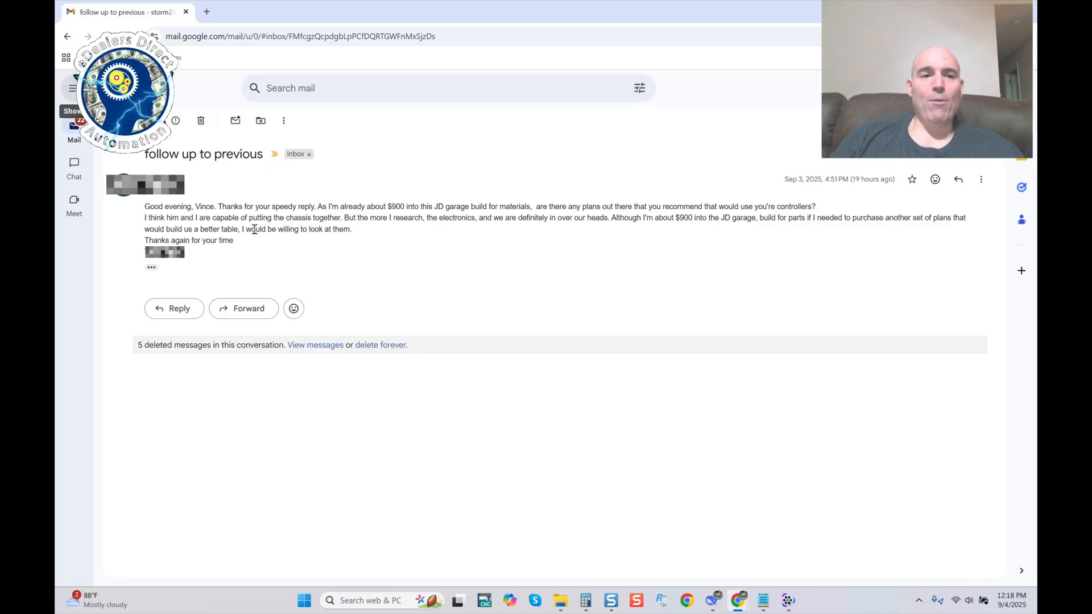
pyautogui.moveTo(524, 267)
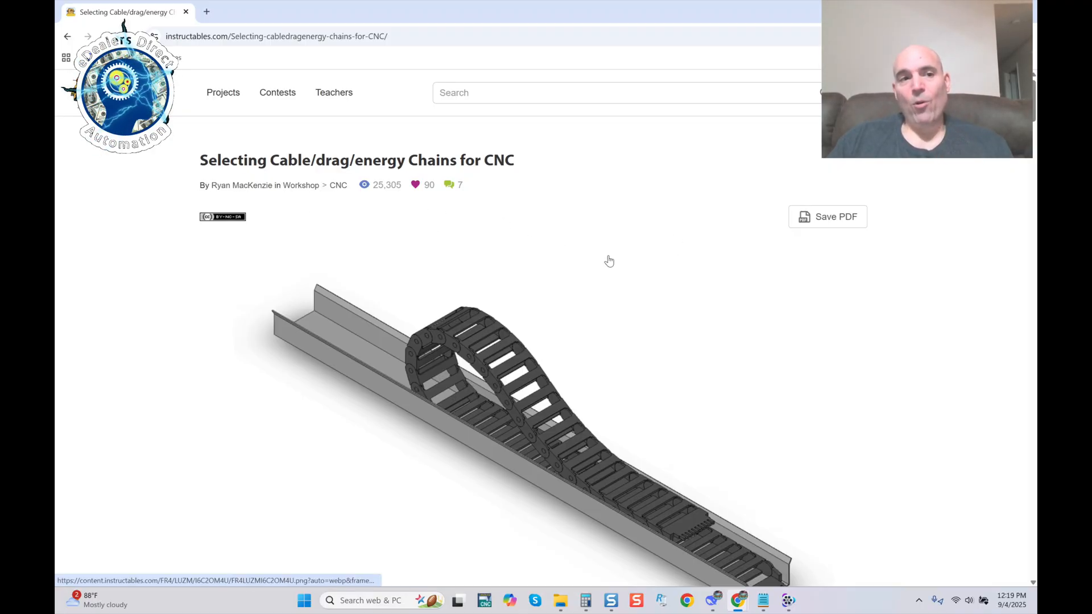
pyautogui.scroll(-3)
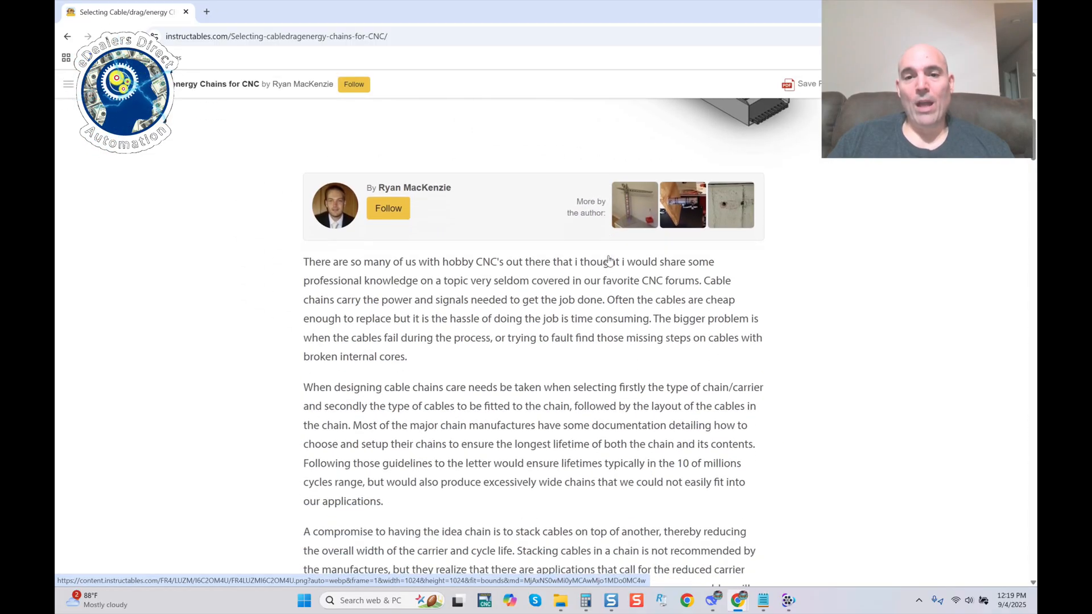
pyautogui.scroll(-3)
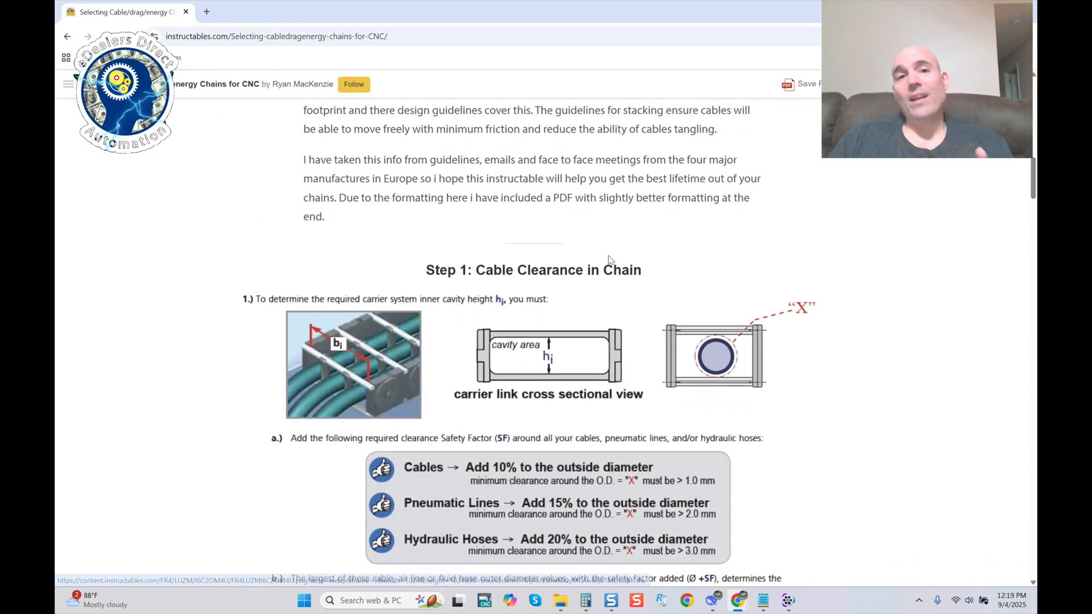
pyautogui.scroll(-3)
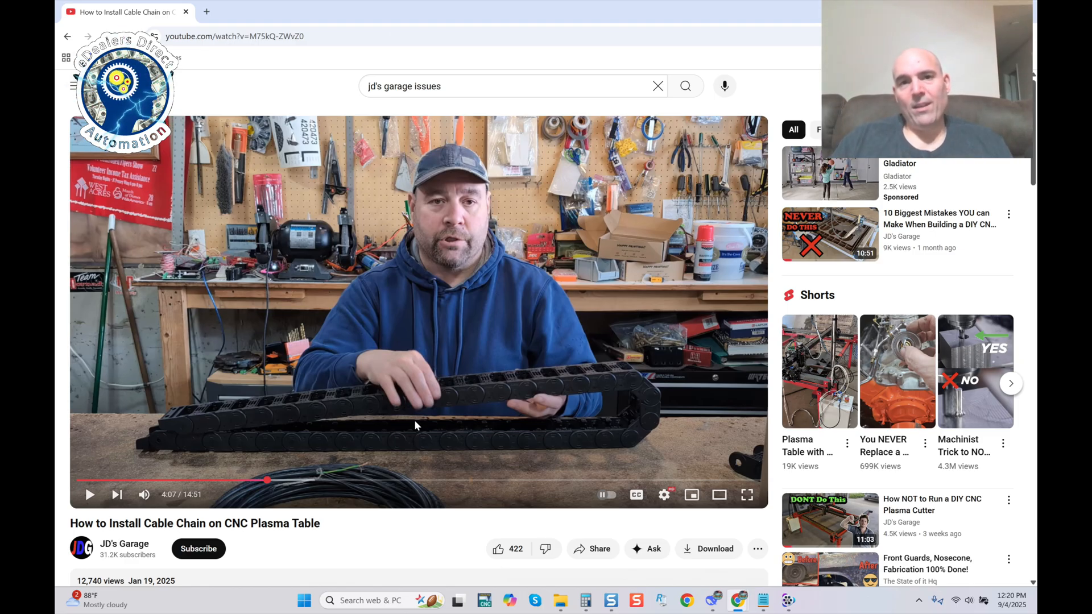
pyautogui.moveTo(266, 480)
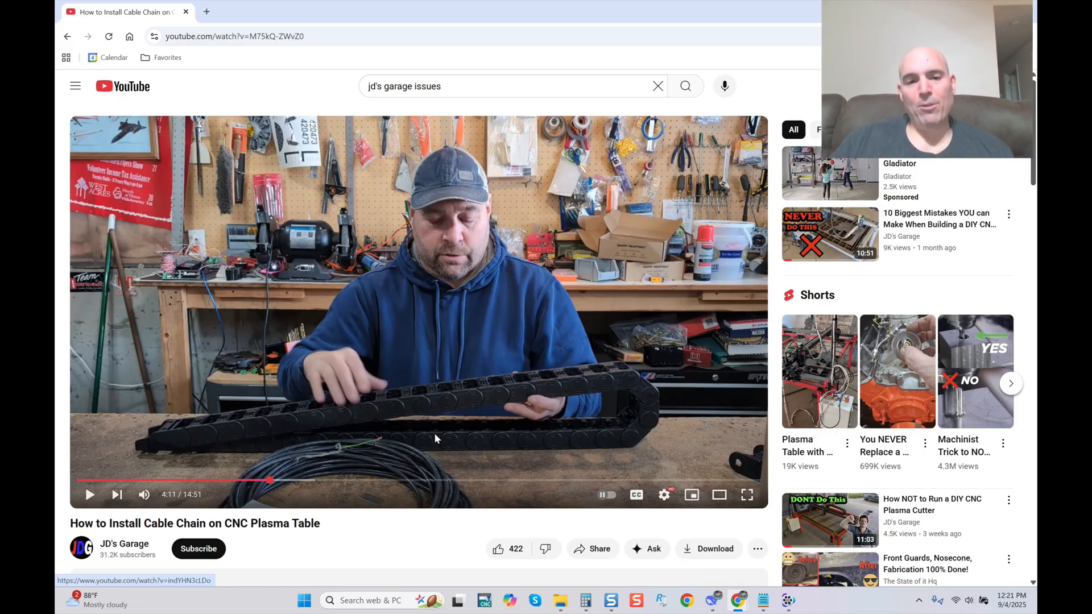
pyautogui.moveTo(554, 485)
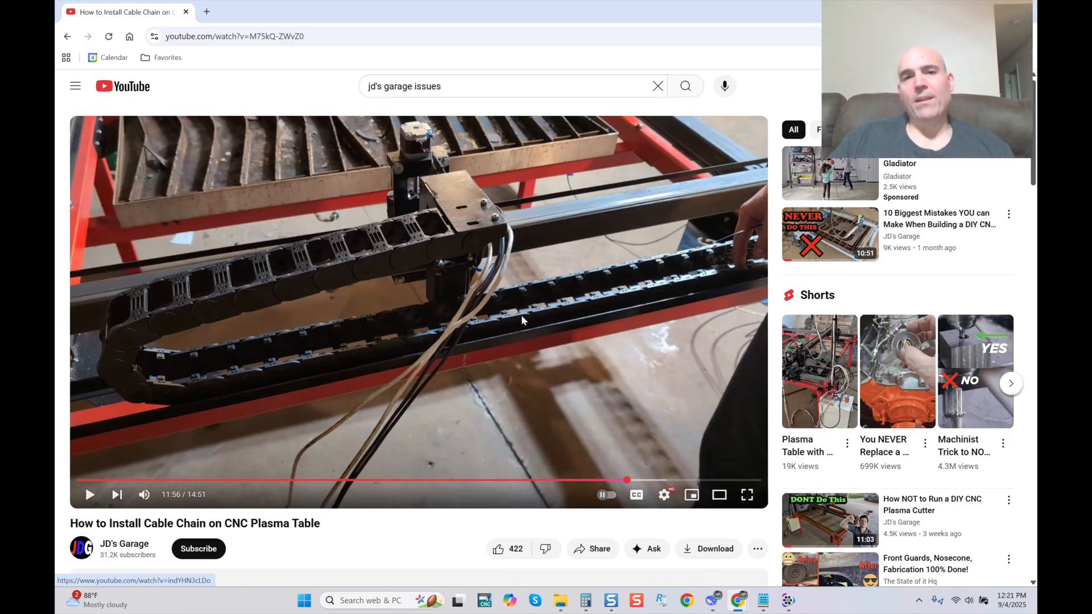
pyautogui.moveTo(460, 334)
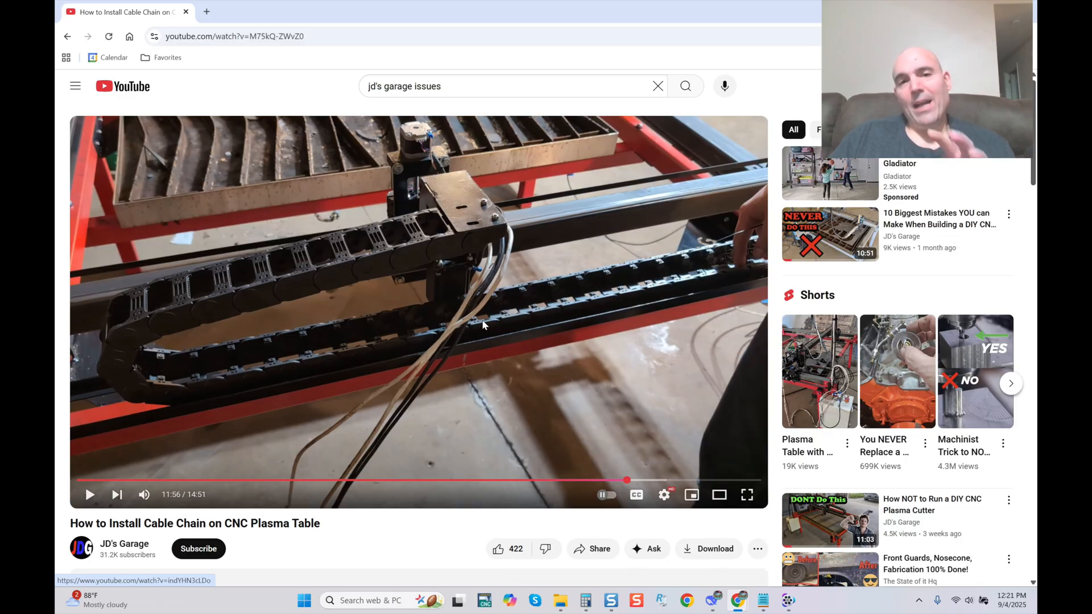
pyautogui.moveTo(564, 282)
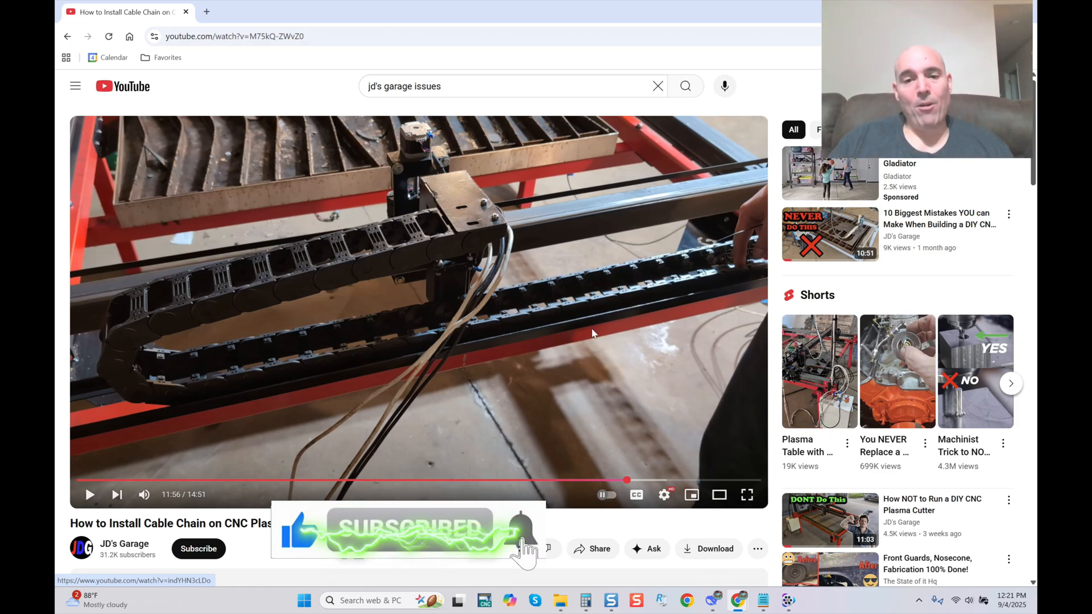
pyautogui.moveTo(626, 480)
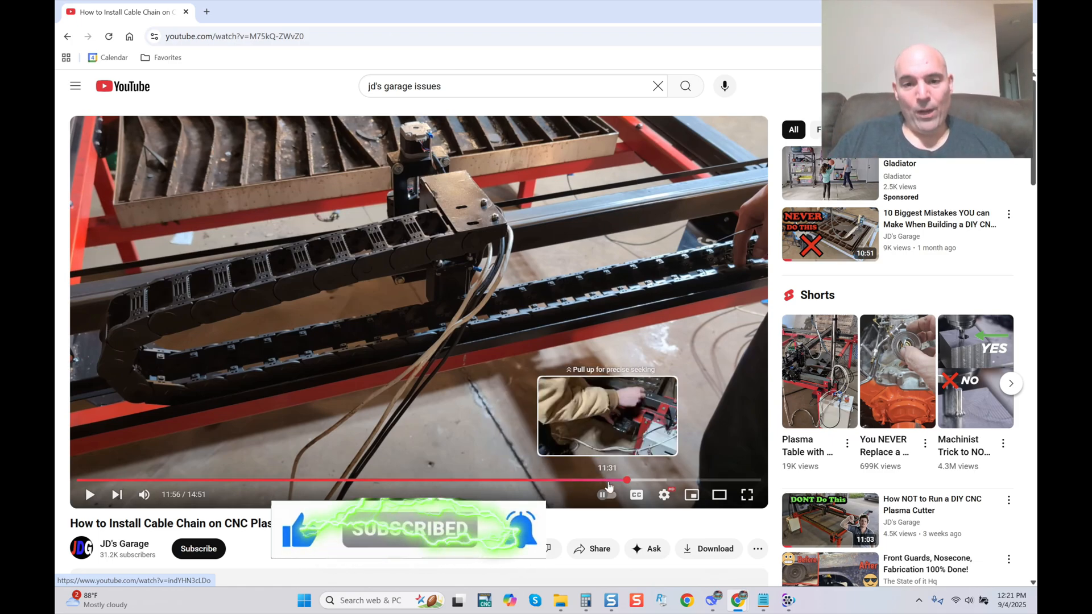
pyautogui.moveTo(483, 482)
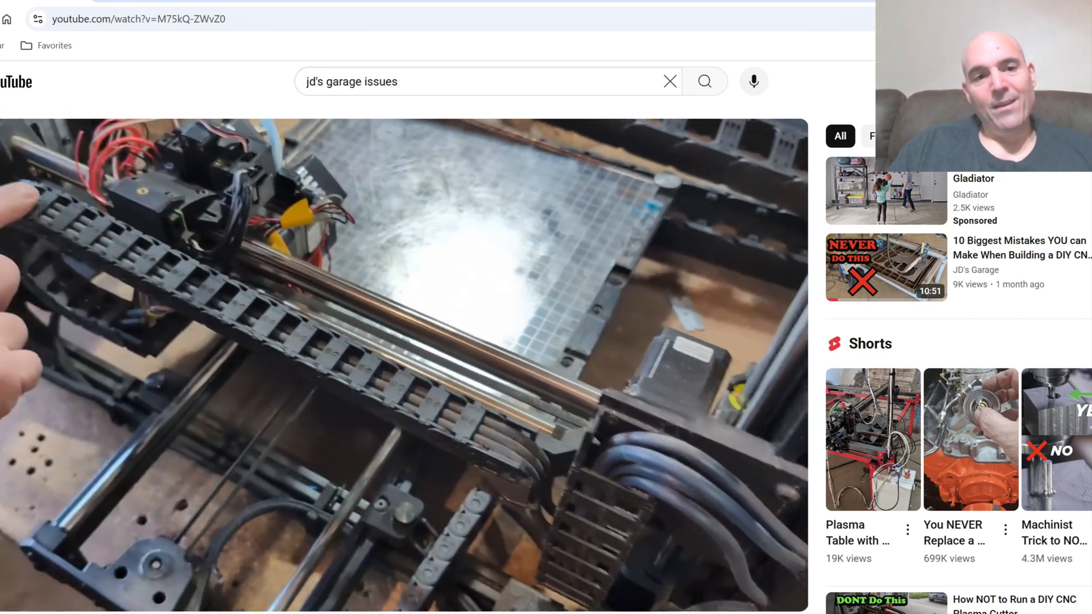
pyautogui.moveTo(304, 350)
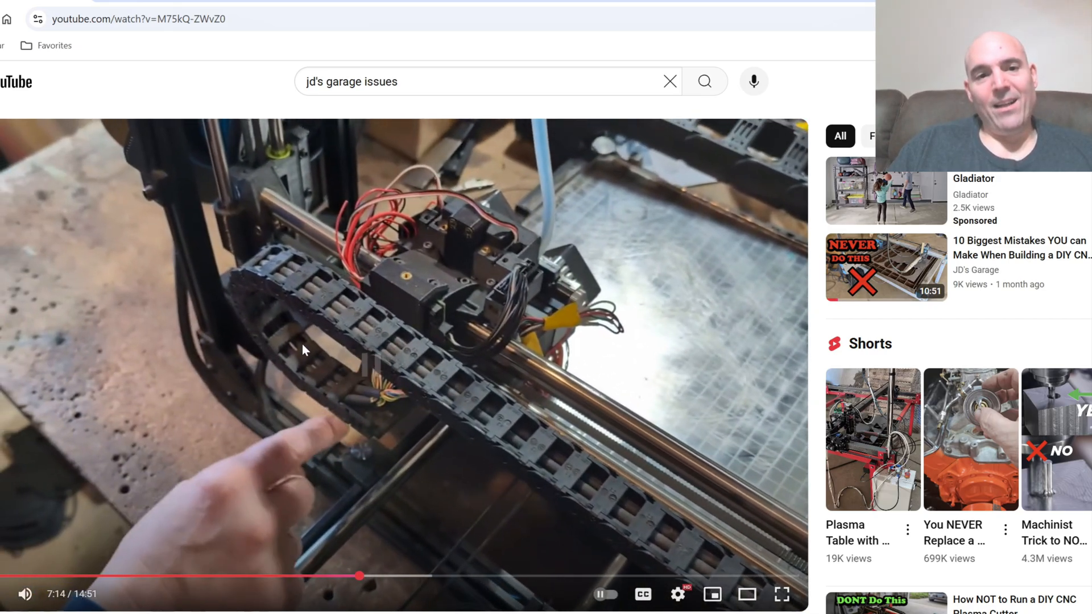
pyautogui.moveTo(439, 376)
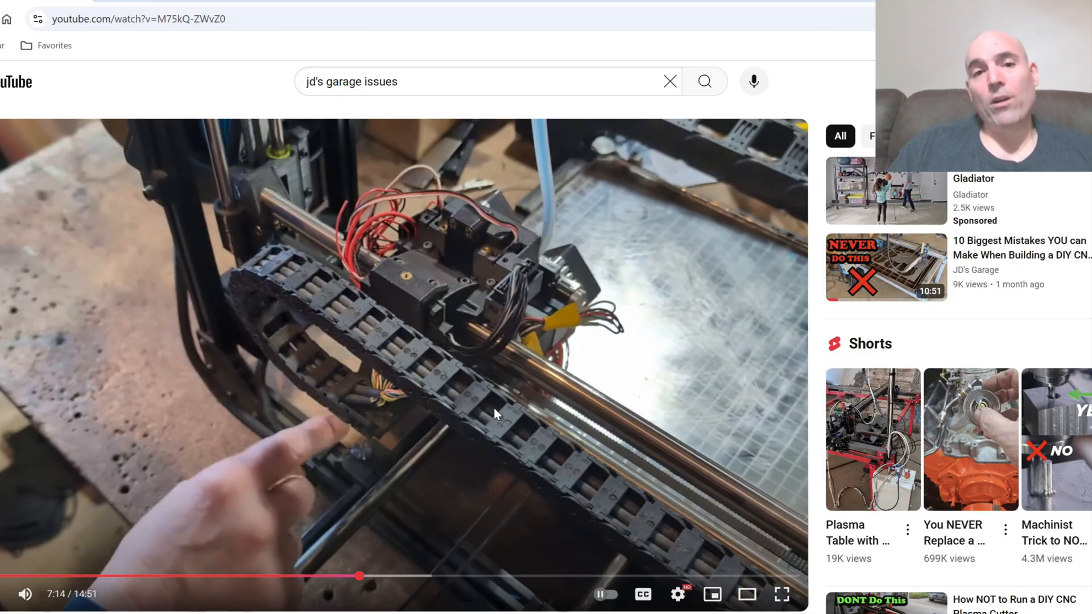
pyautogui.moveTo(464, 437)
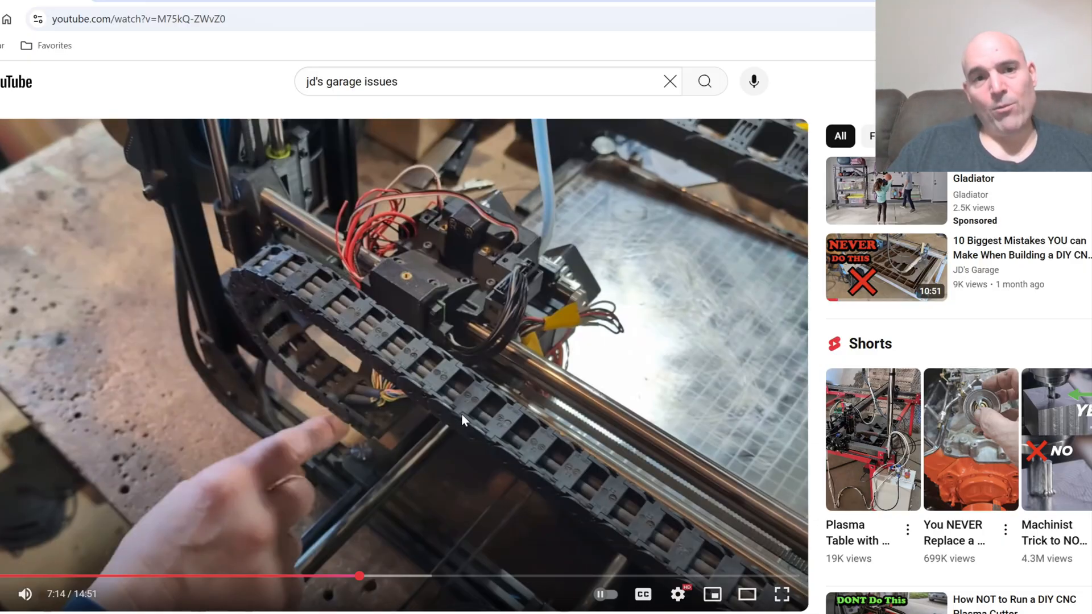
pyautogui.moveTo(278, 335)
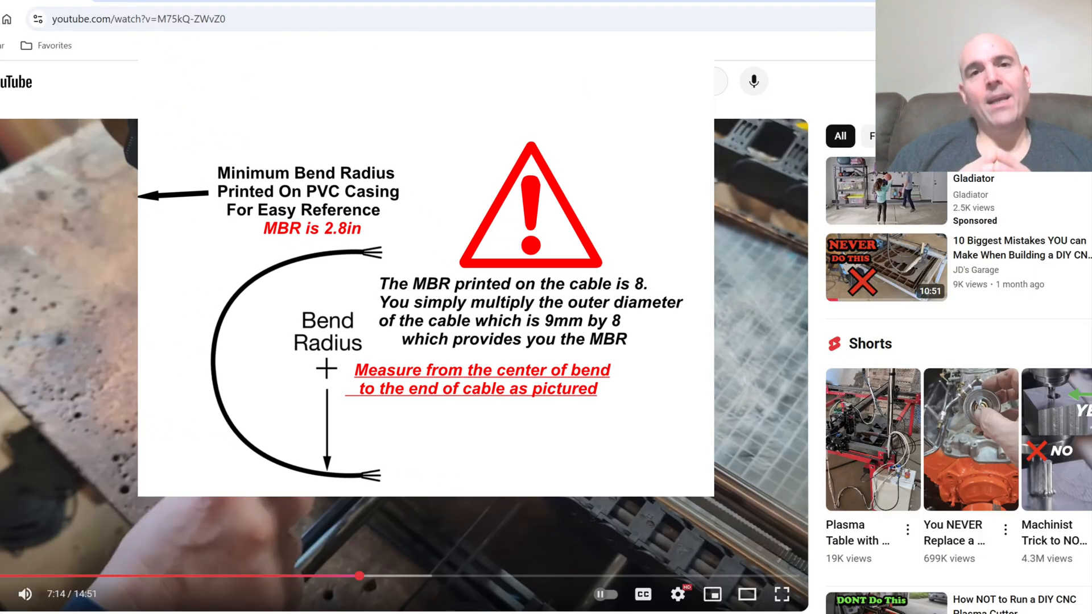
pyautogui.write("jd's garage issues")
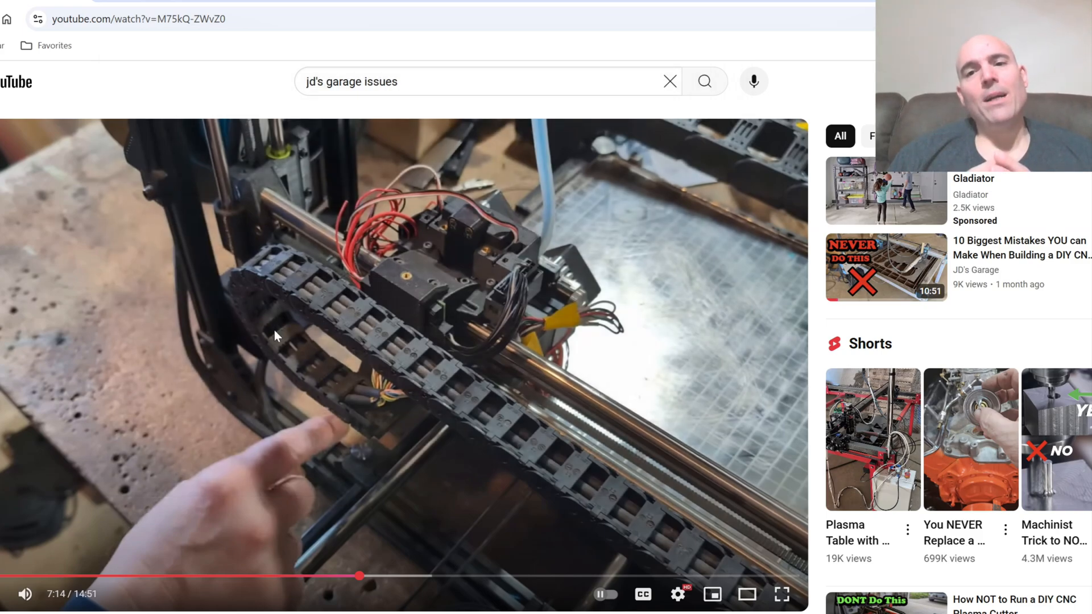